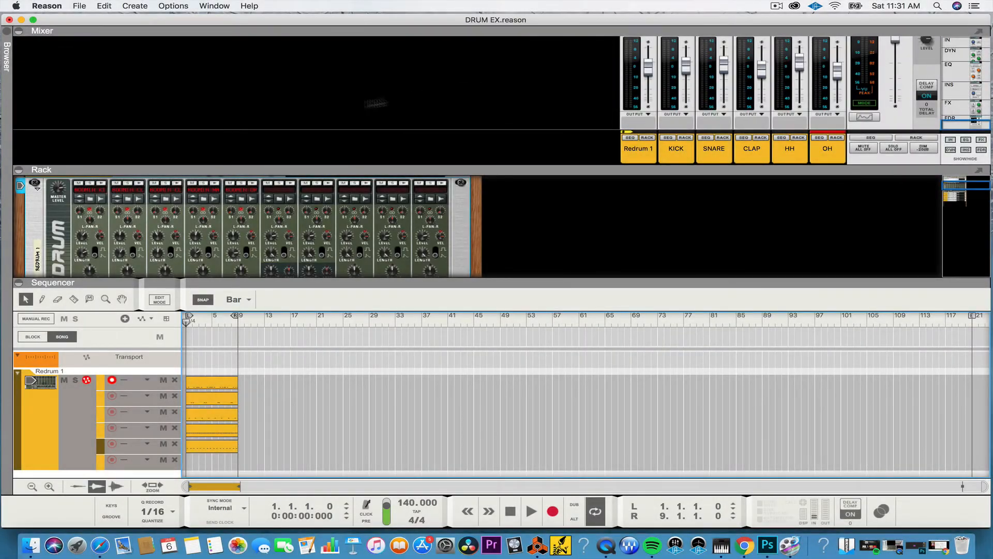
mouse_move(367, 171)
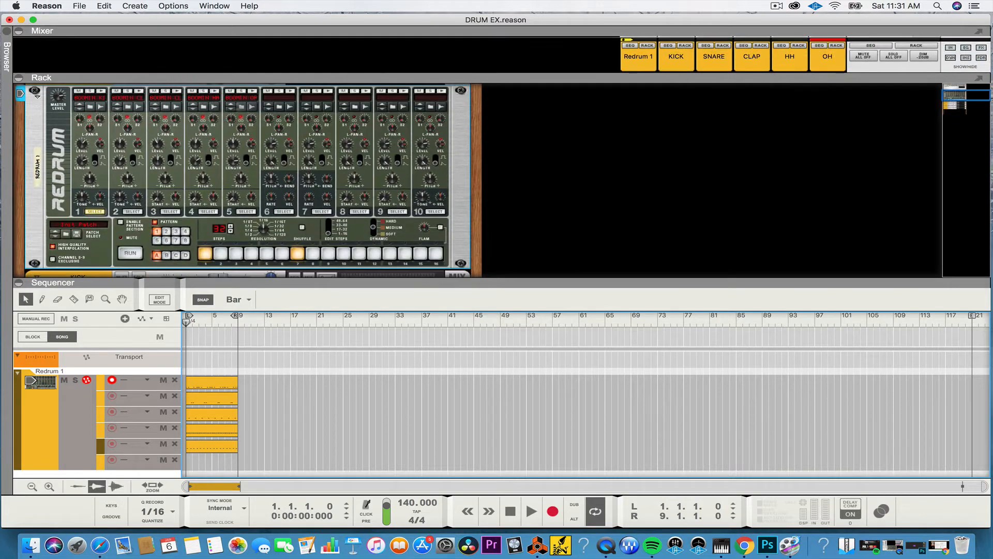
mouse_move(95, 95)
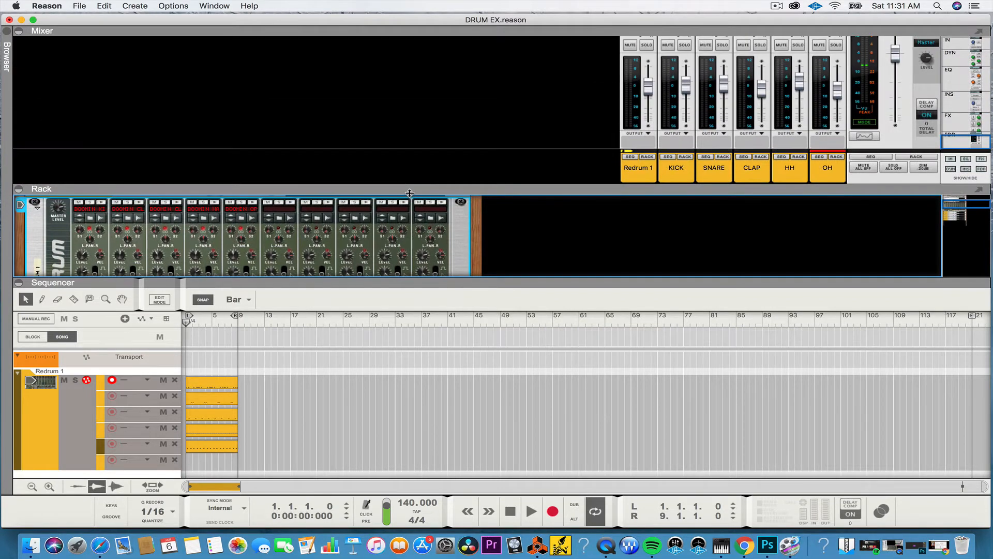
mouse_move(409, 203)
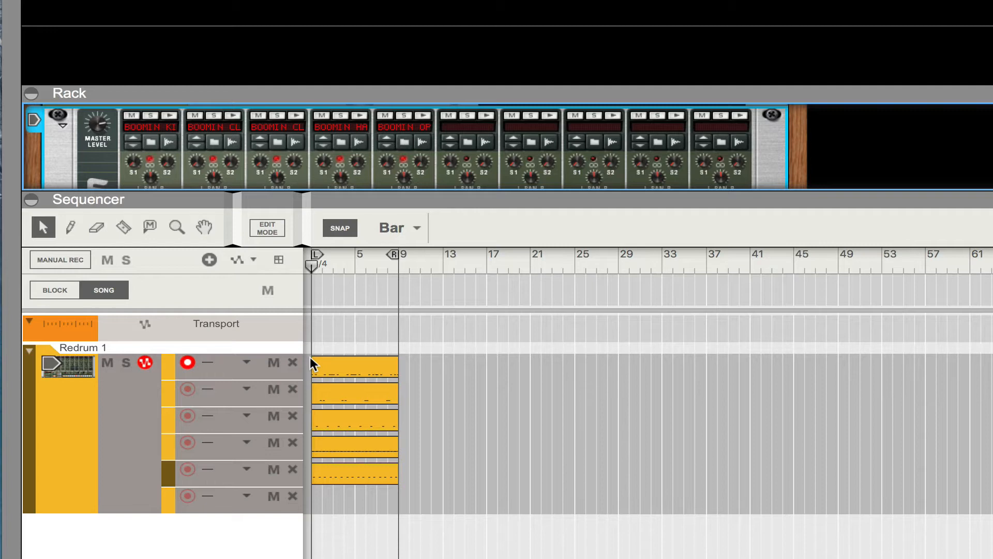
mouse_move(355, 388)
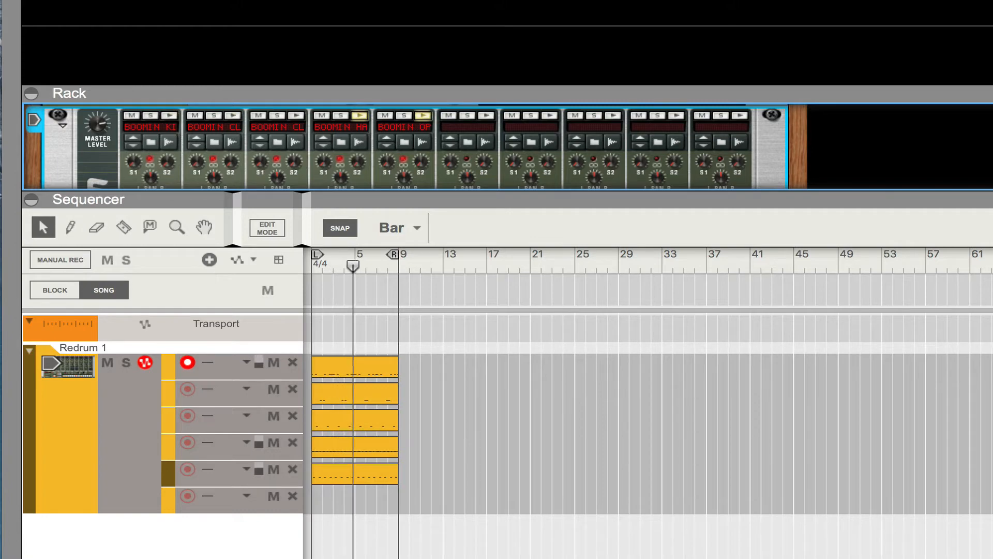
Stop the Redrum drum playback partway into bar five
click(513, 511)
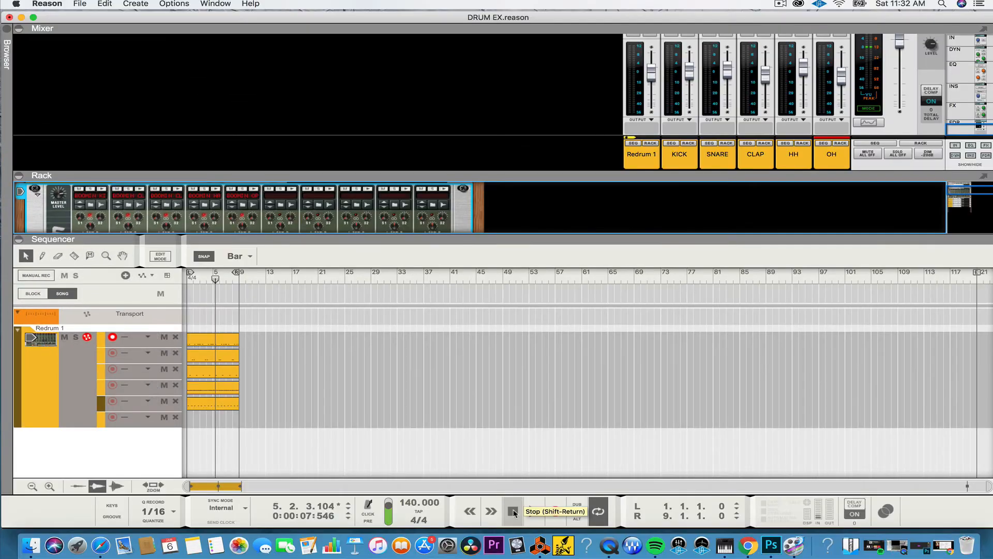
Return to the transport, then bring up the File menu's commands
click(513, 511)
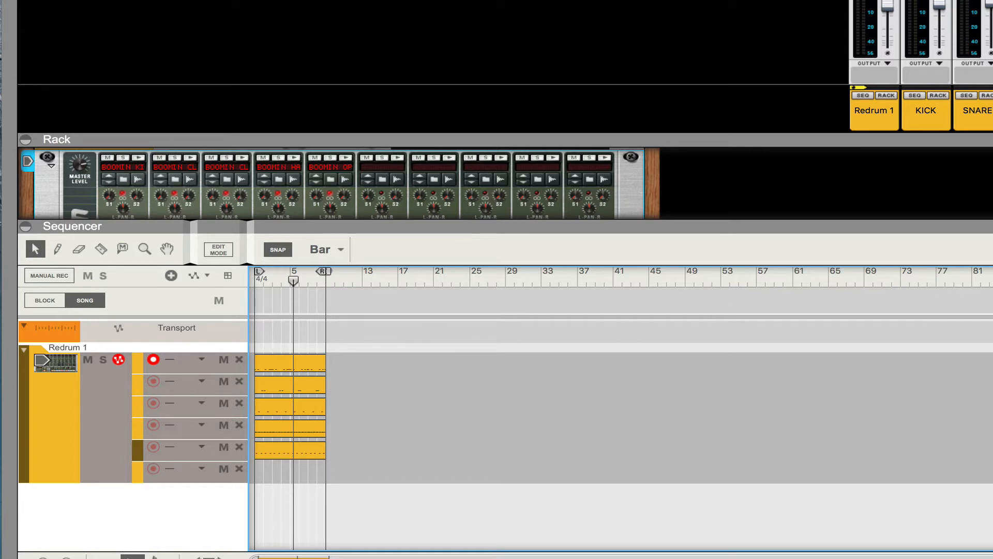
mouse_move(412, 409)
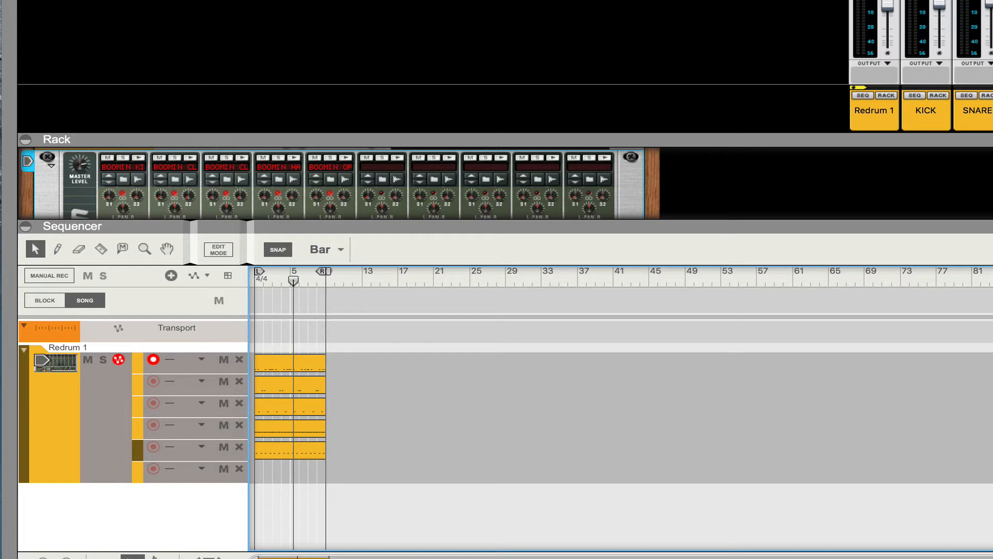
click(128, 9)
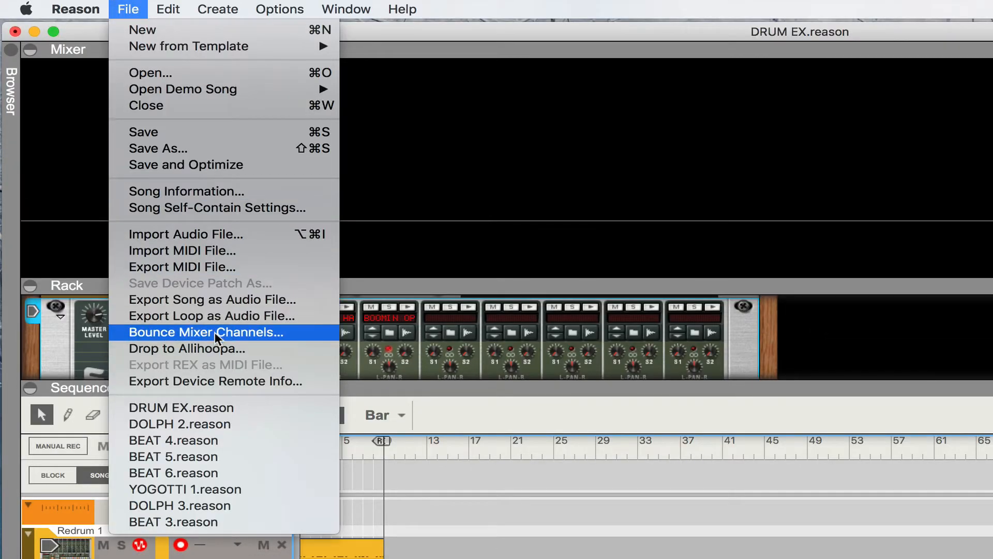
Open Bounce Mixer Channels and tick the KICK through OH drum channels for export
click(204, 332)
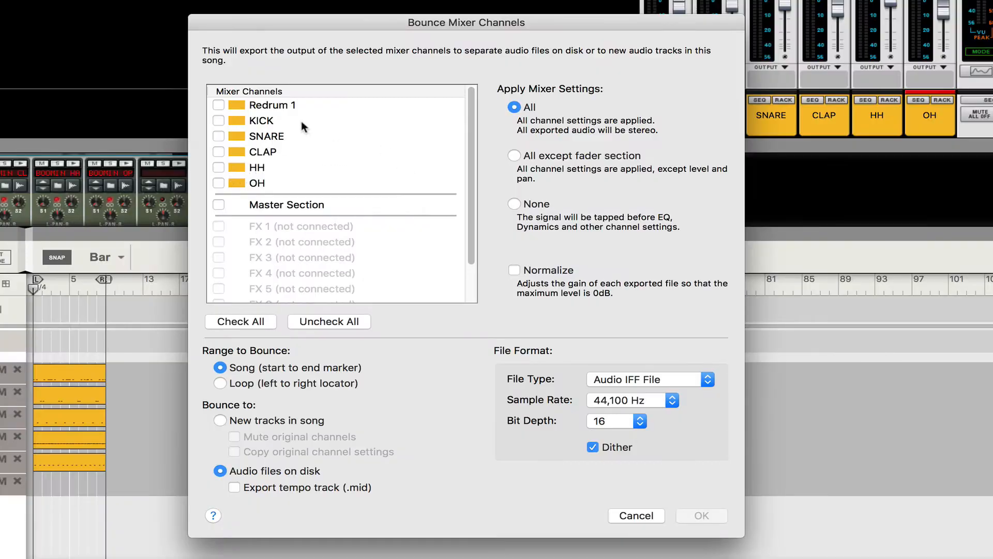
click(218, 136)
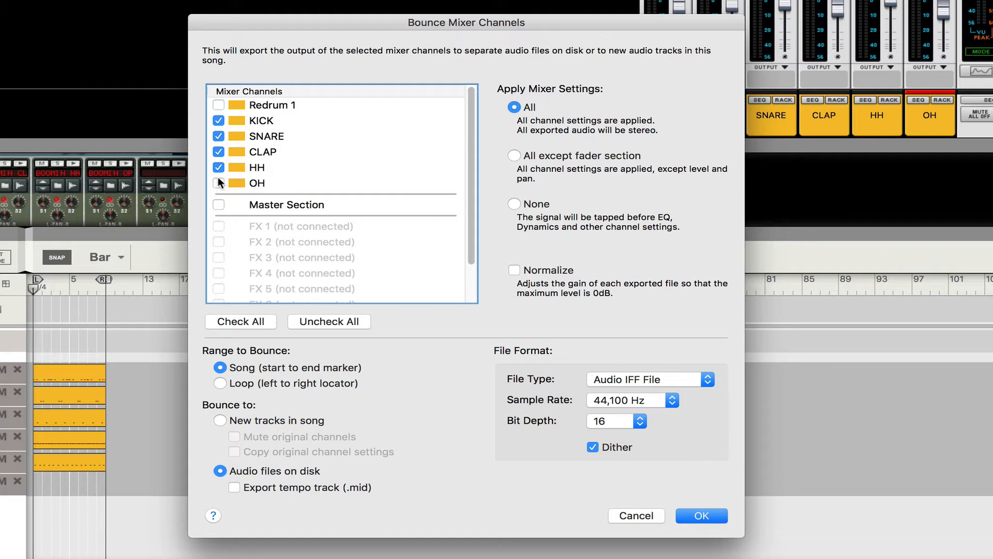
click(218, 183)
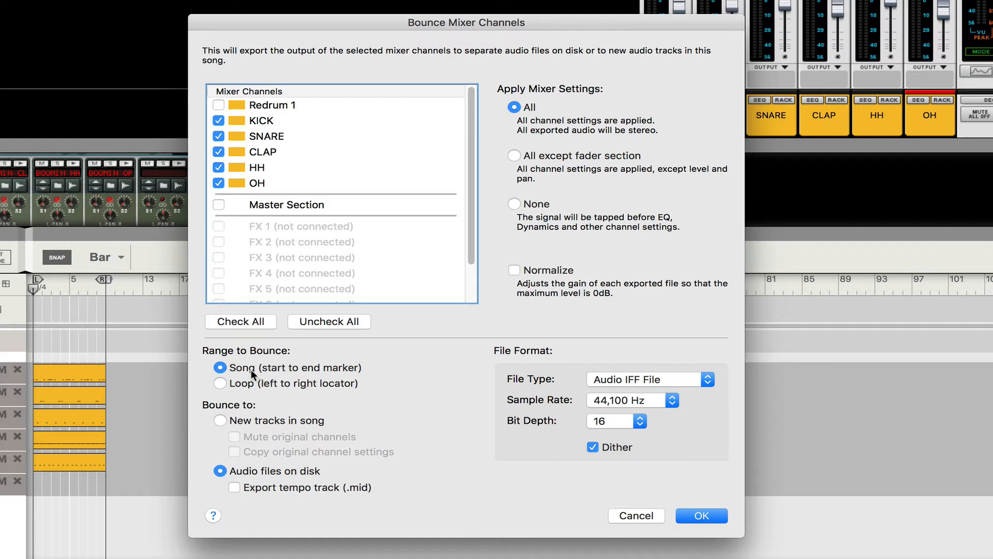
mouse_move(246, 362)
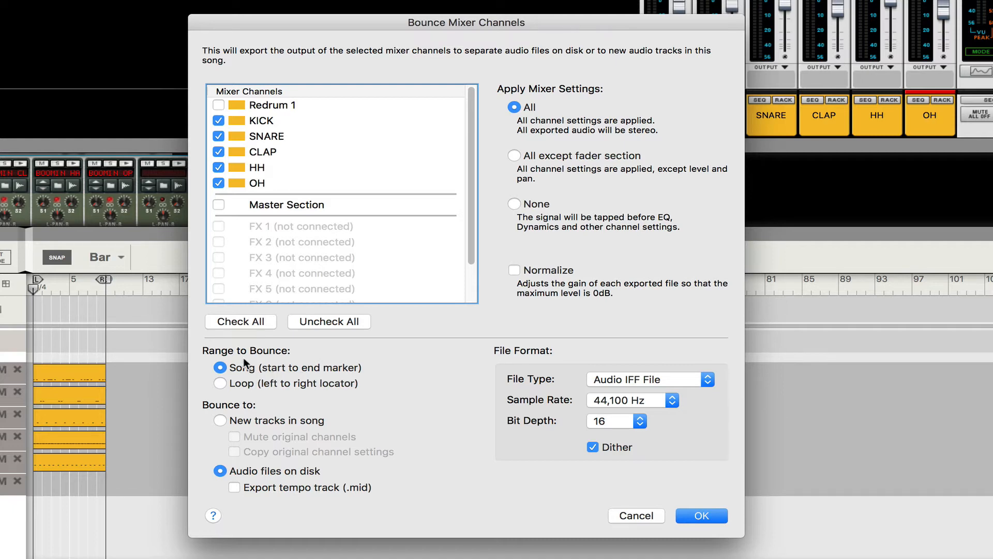
mouse_move(248, 413)
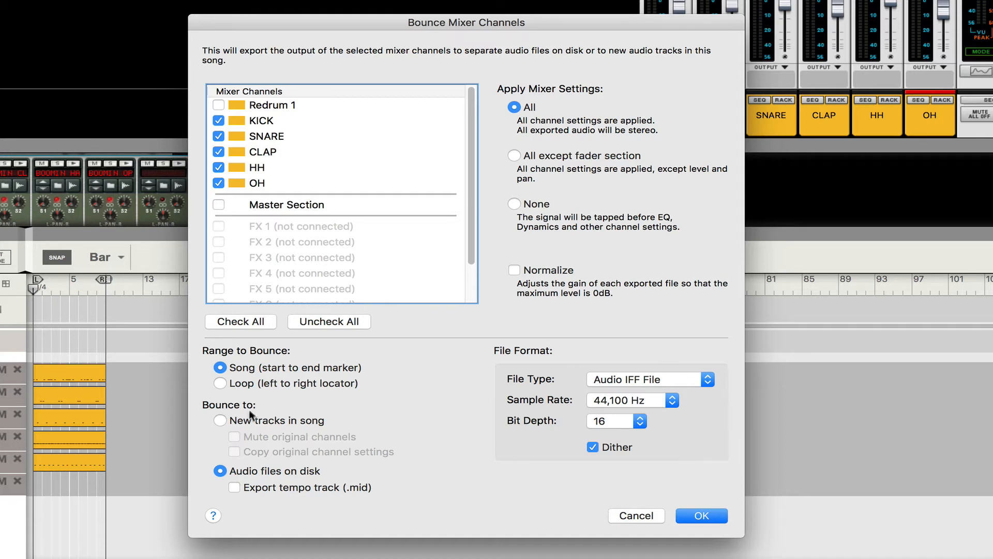
mouse_move(274, 437)
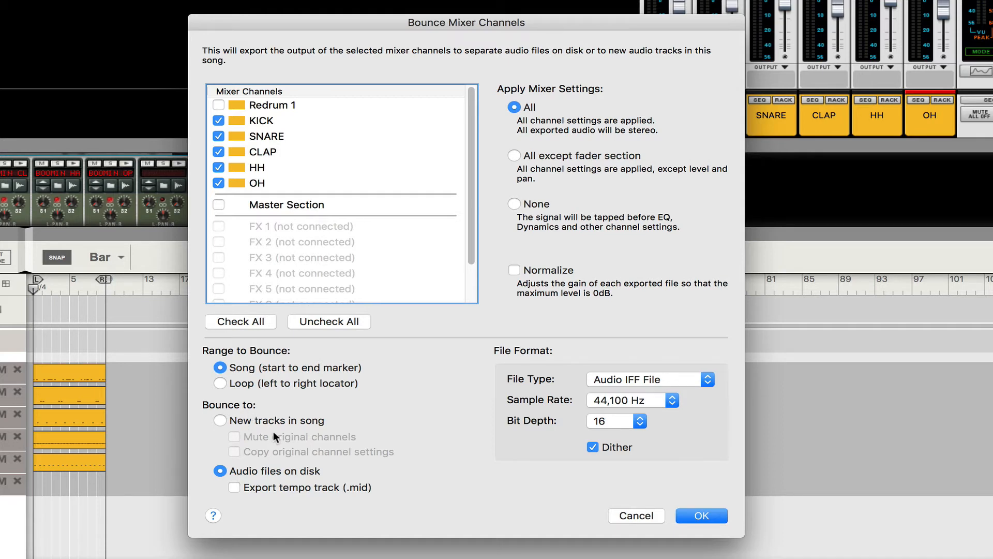
mouse_move(211, 497)
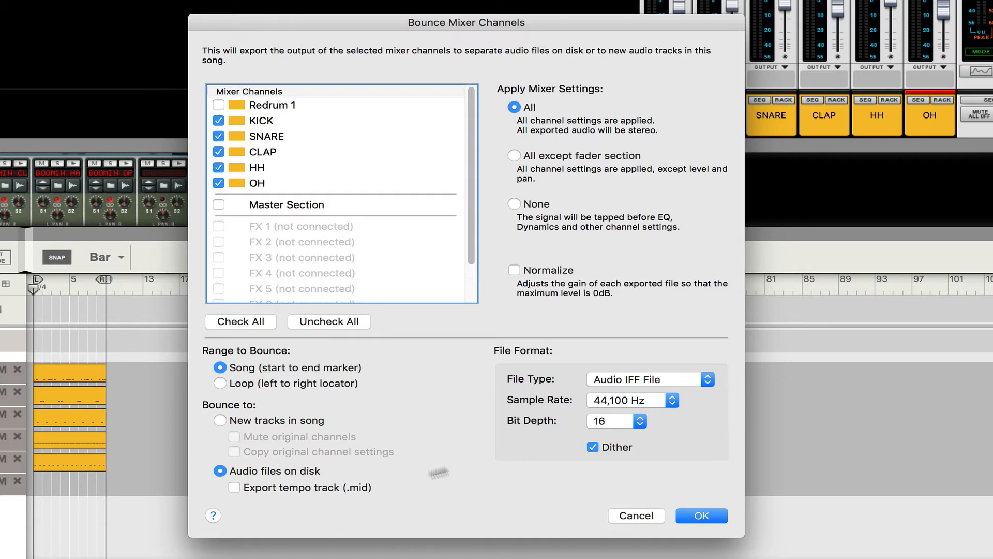
mouse_move(608, 92)
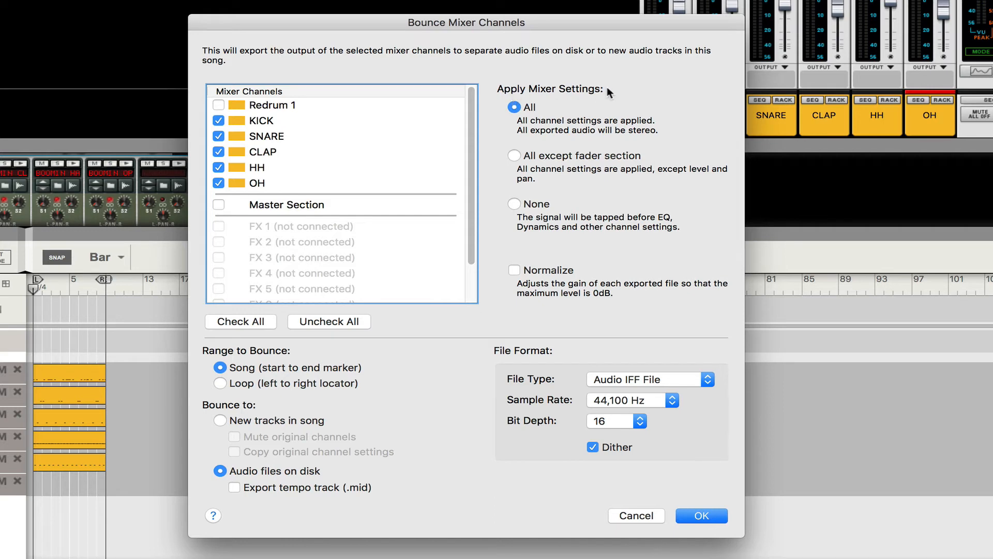
mouse_move(525, 115)
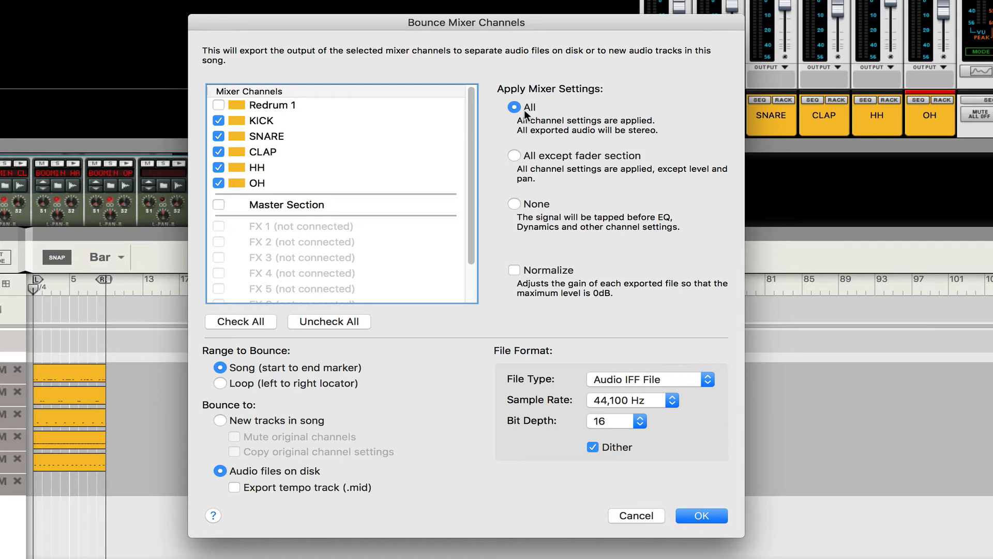
mouse_move(461, 378)
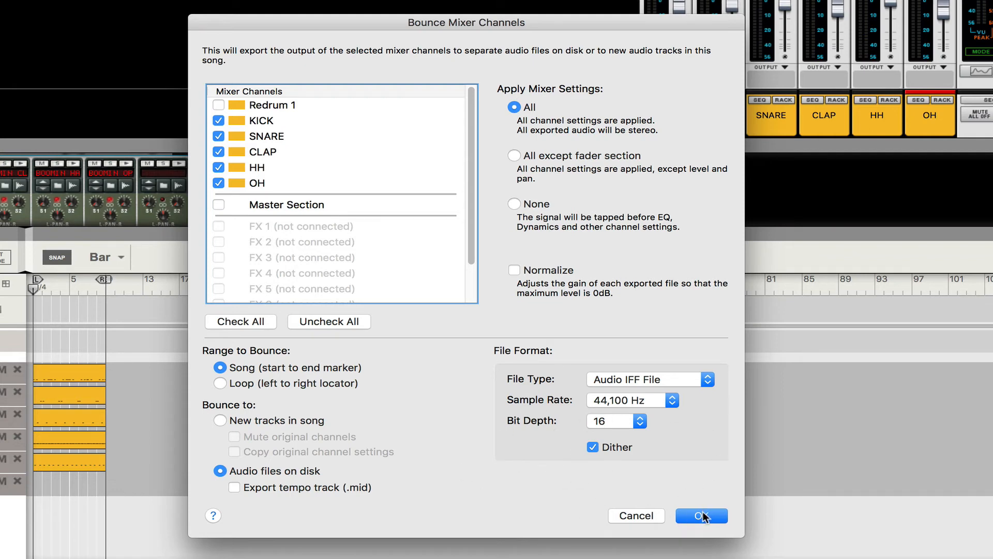
Confirm the bounce and choose Desktop as the output folder
click(701, 515)
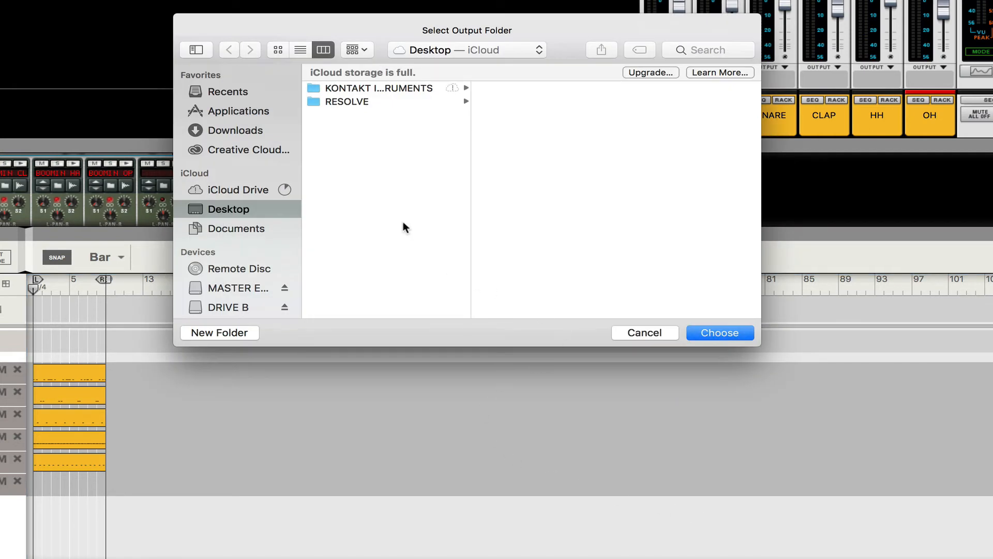
mouse_move(404, 173)
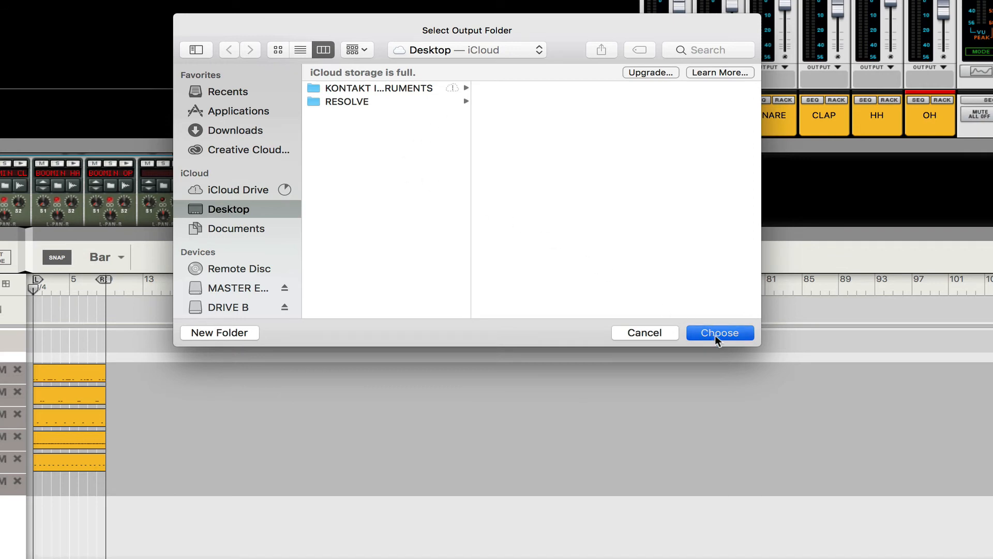
click(719, 333)
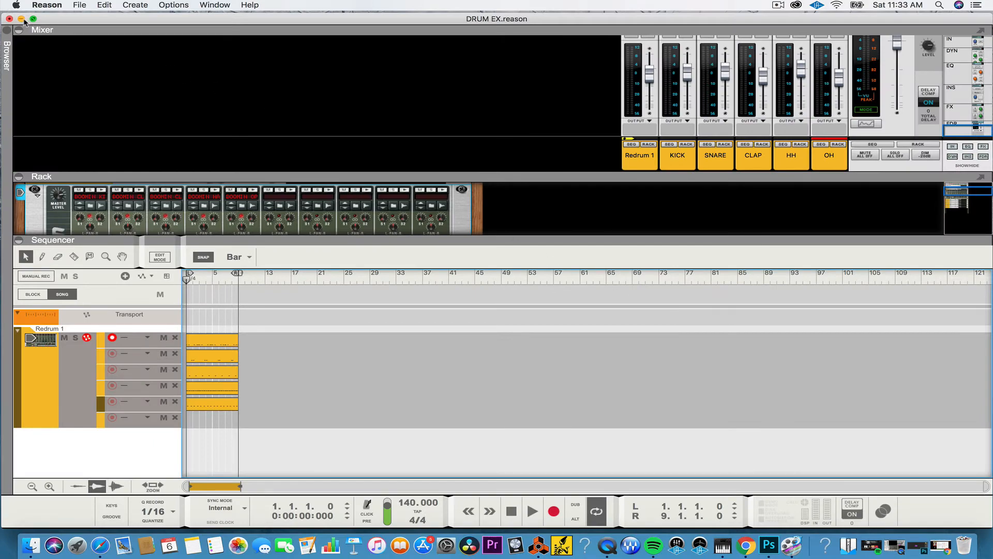
Open the Bounce DRUM EX desktop folder and play the HH.aif preview
click(23, 19)
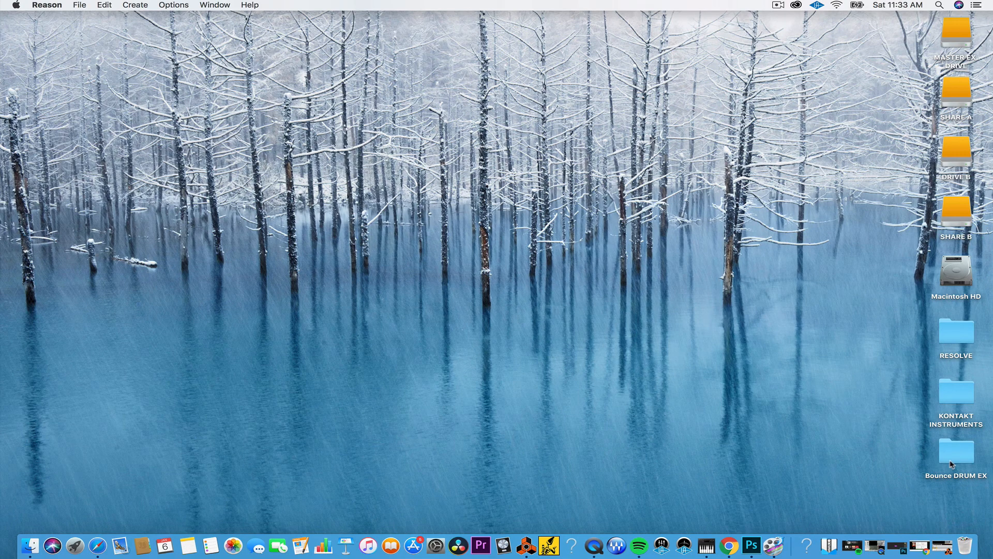
double_click(956, 455)
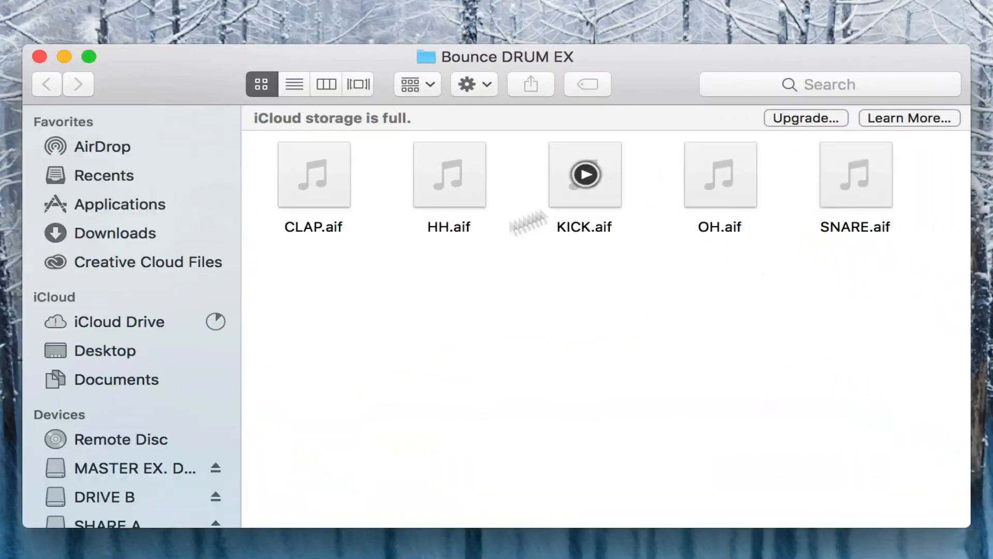
click(449, 175)
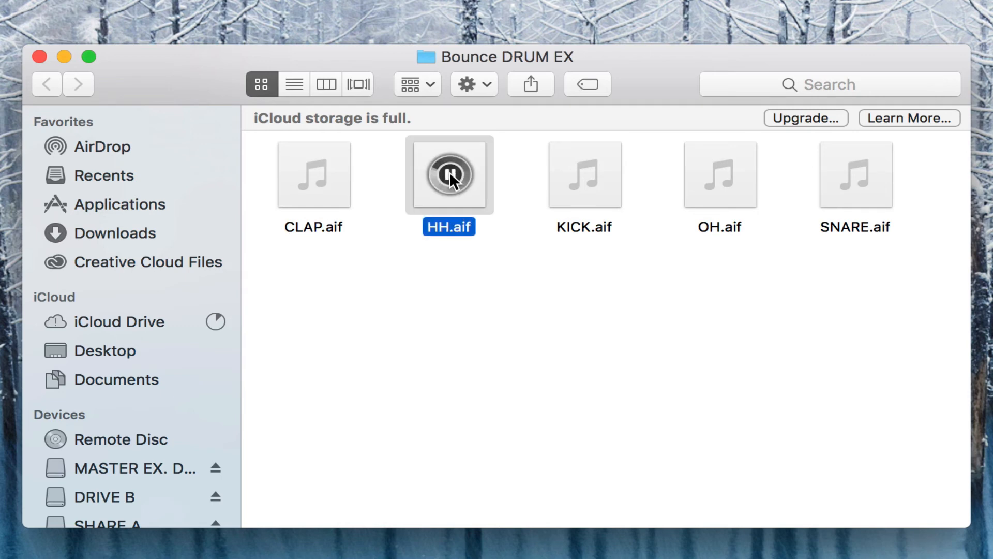
click(449, 175)
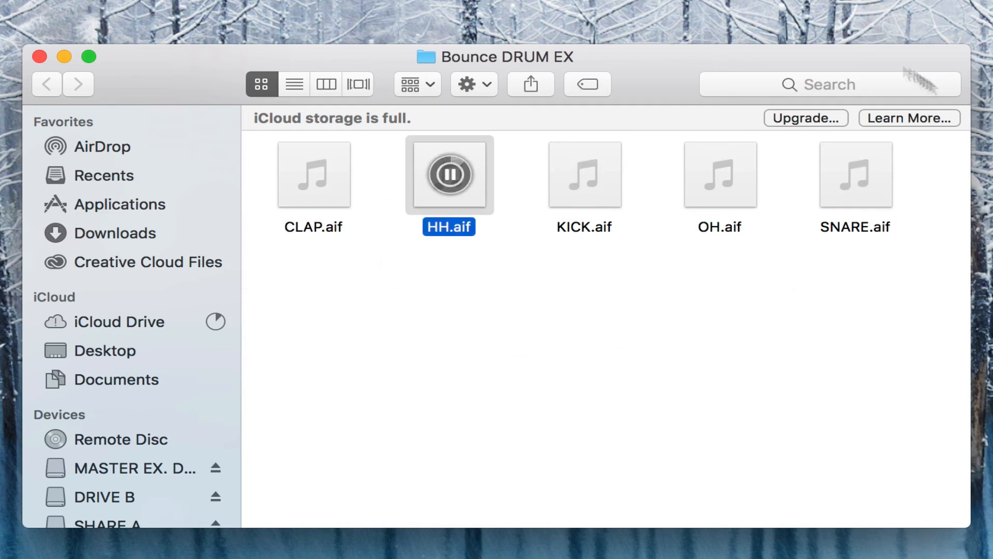